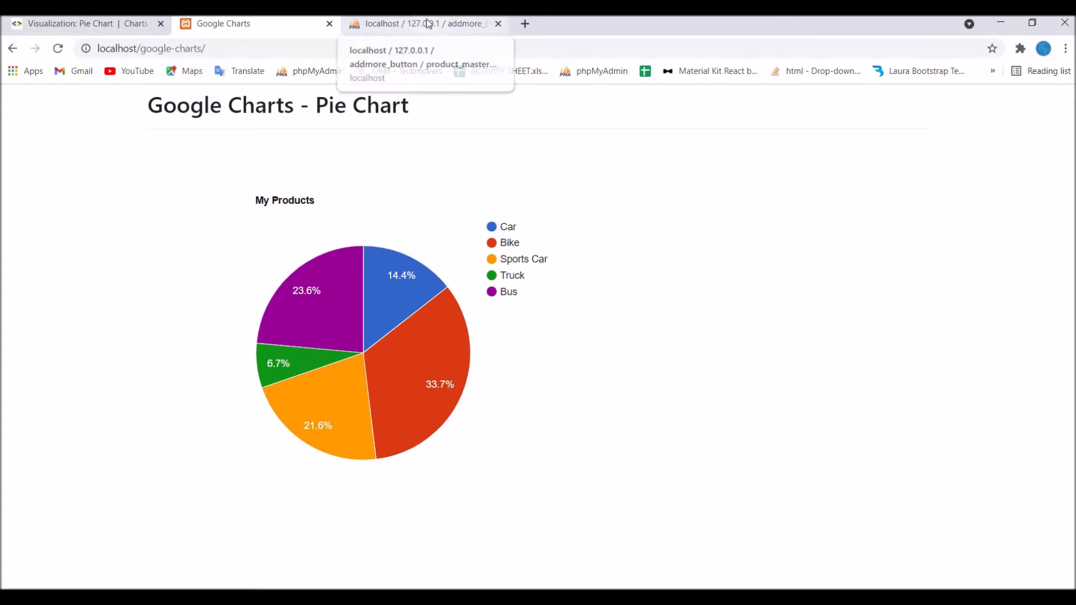
Review the product_master table, the localhost pie chart and the index.php query and piechart container
click(418, 23)
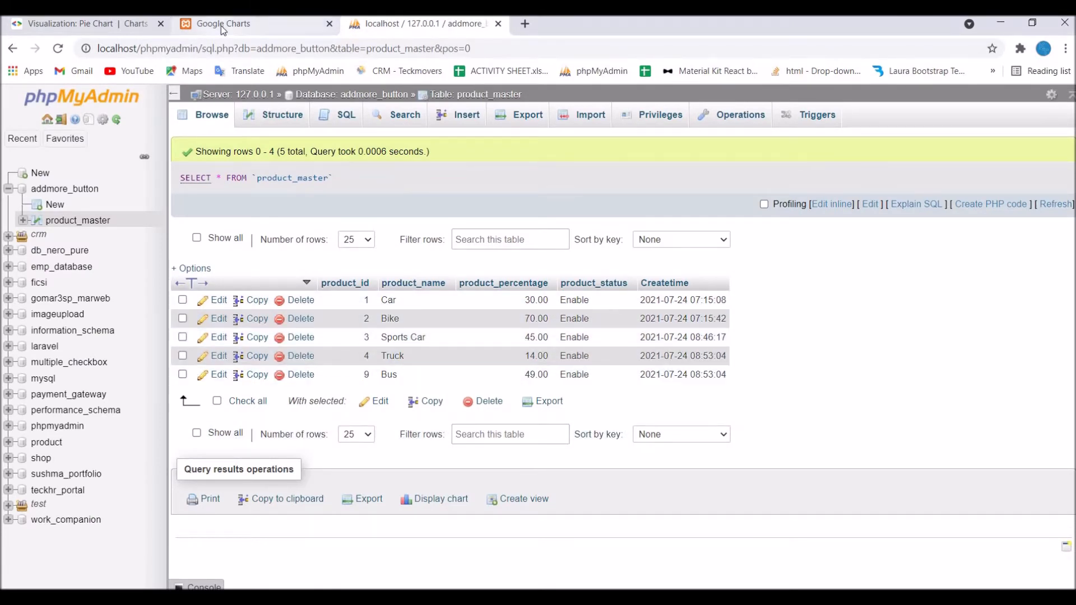
click(223, 24)
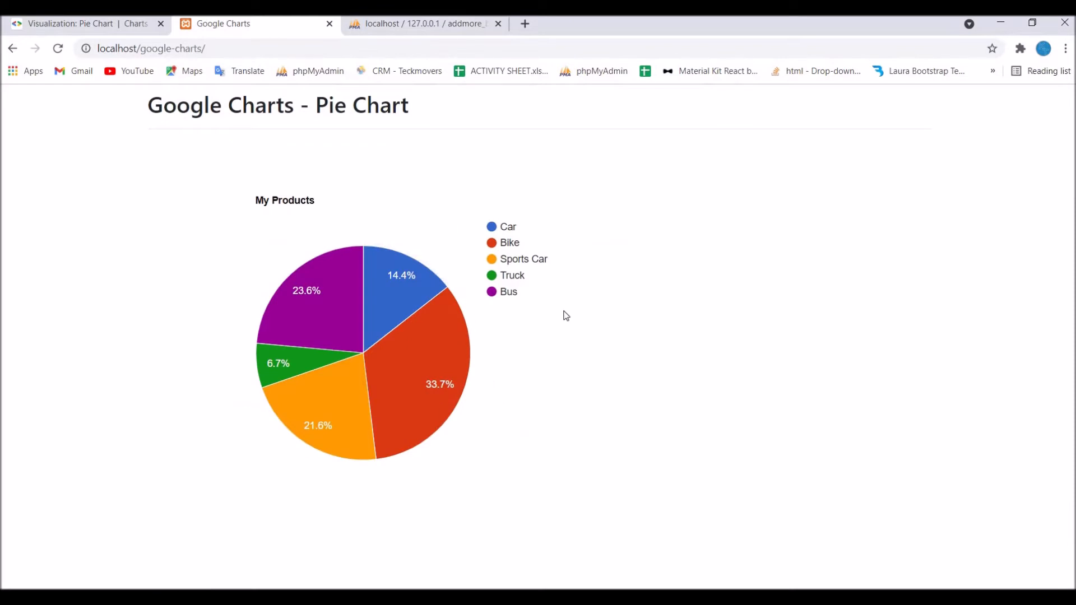
mouse_move(641, 584)
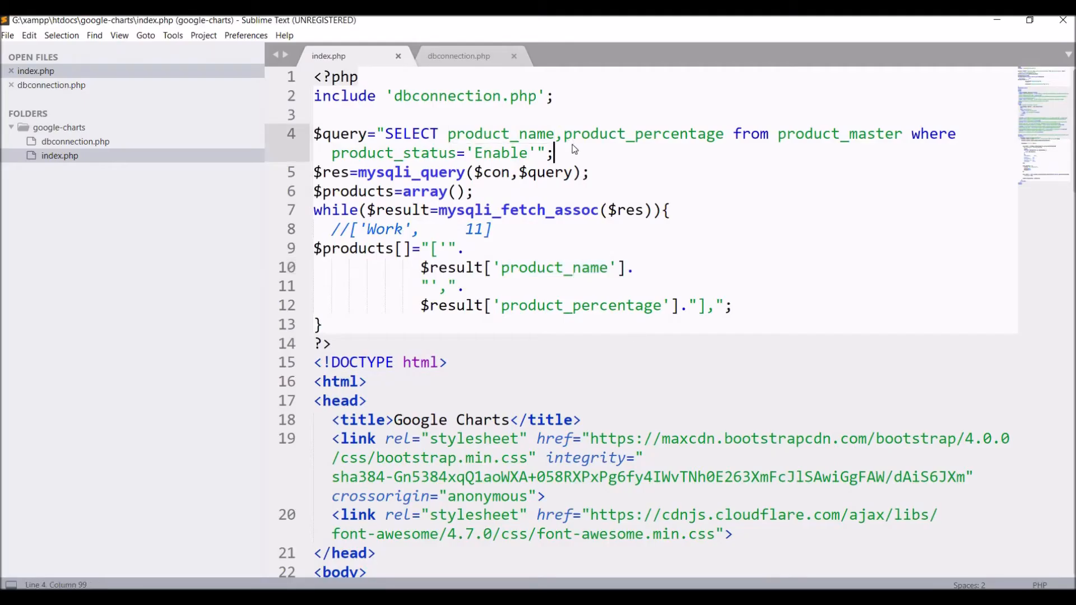
double_click(641, 134)
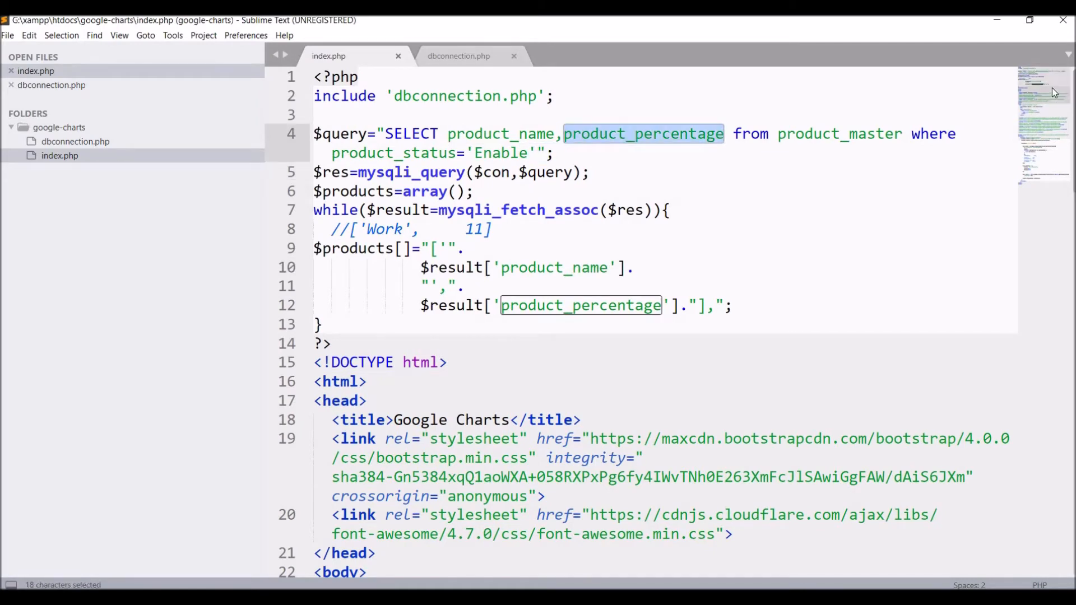
scroll(down, 3)
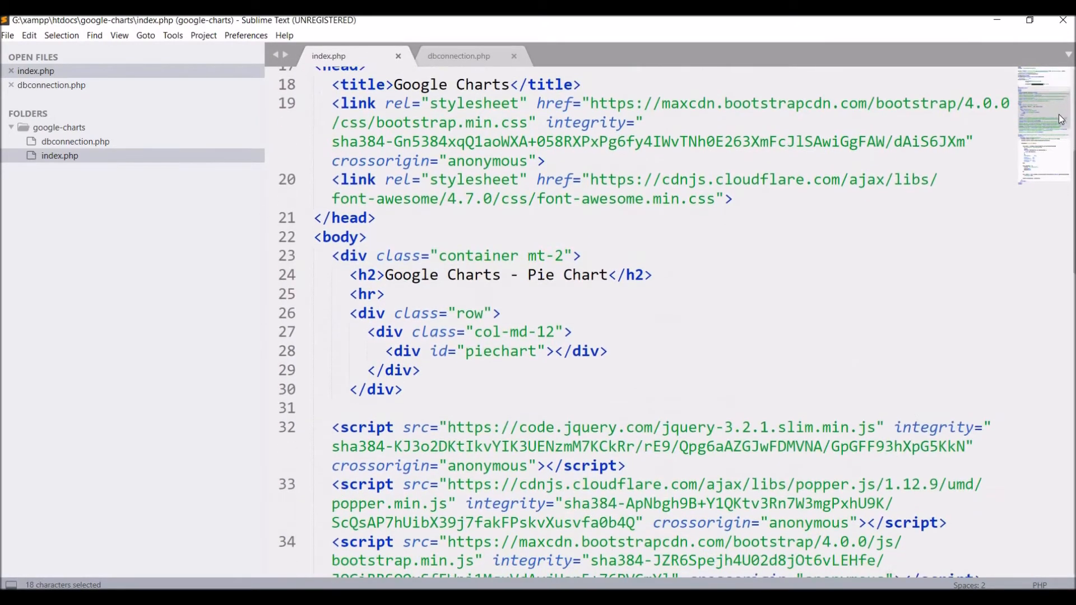
scroll(down, 3)
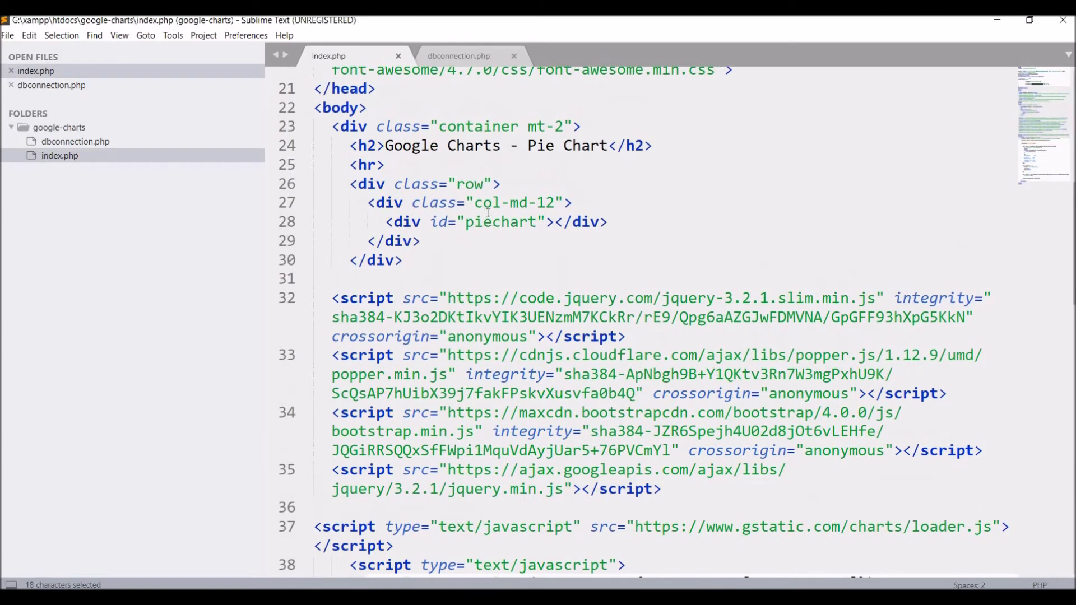
double_click(500, 222)
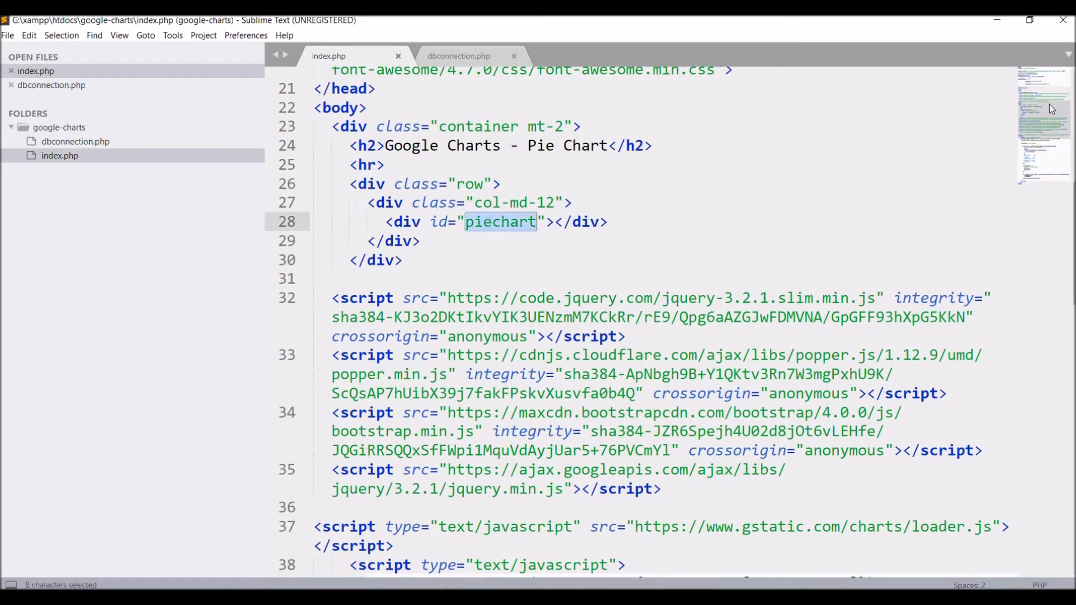
scroll(down, 3)
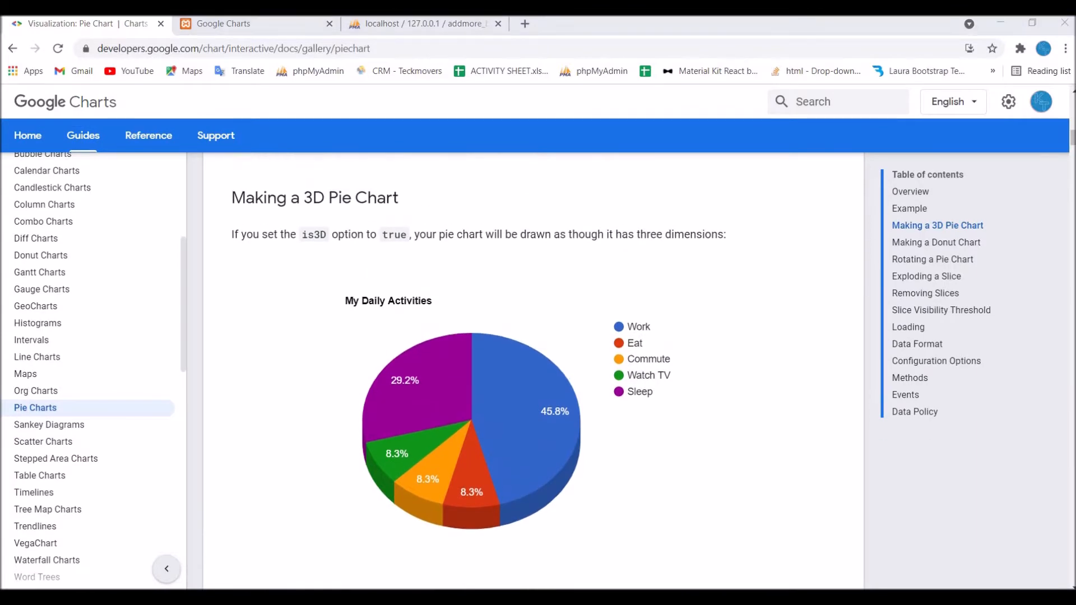
mouse_move(789, 288)
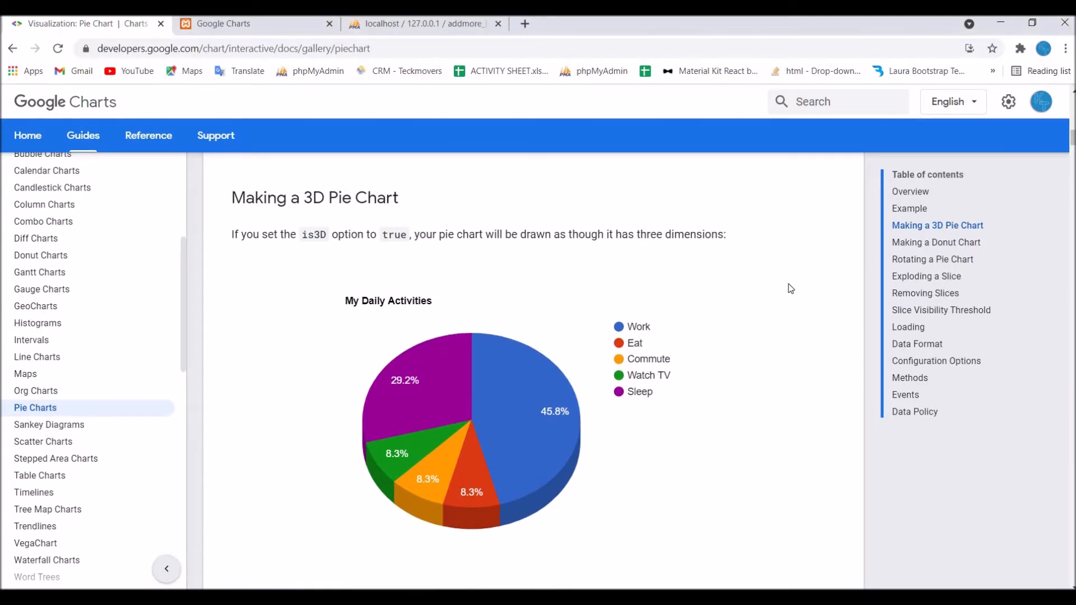
Add is3D: true to the chart options following the 3D pie chart example
scroll(down, 3)
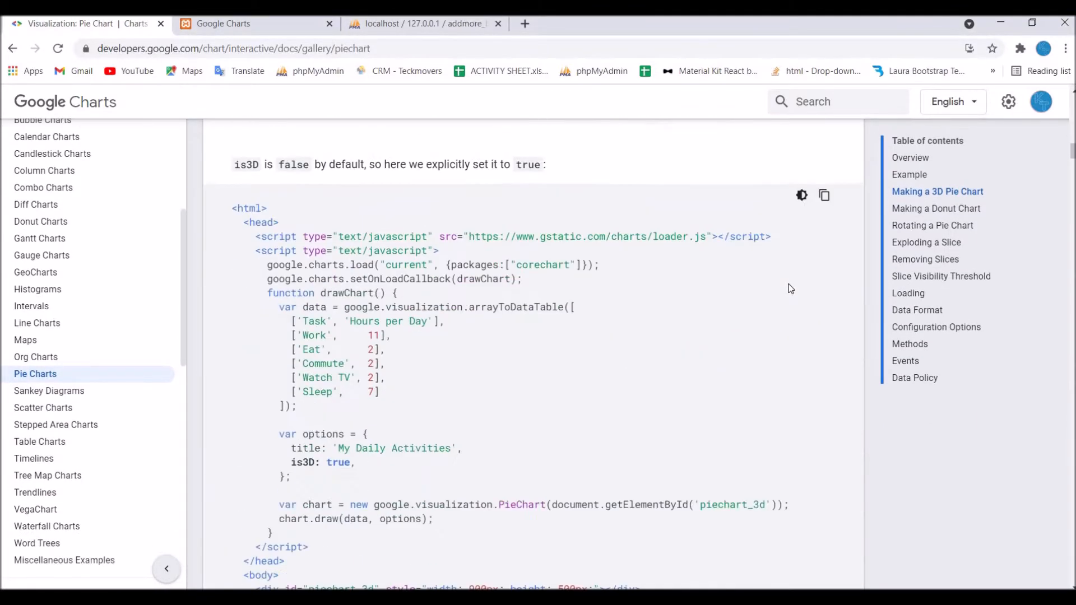
scroll(down, 3)
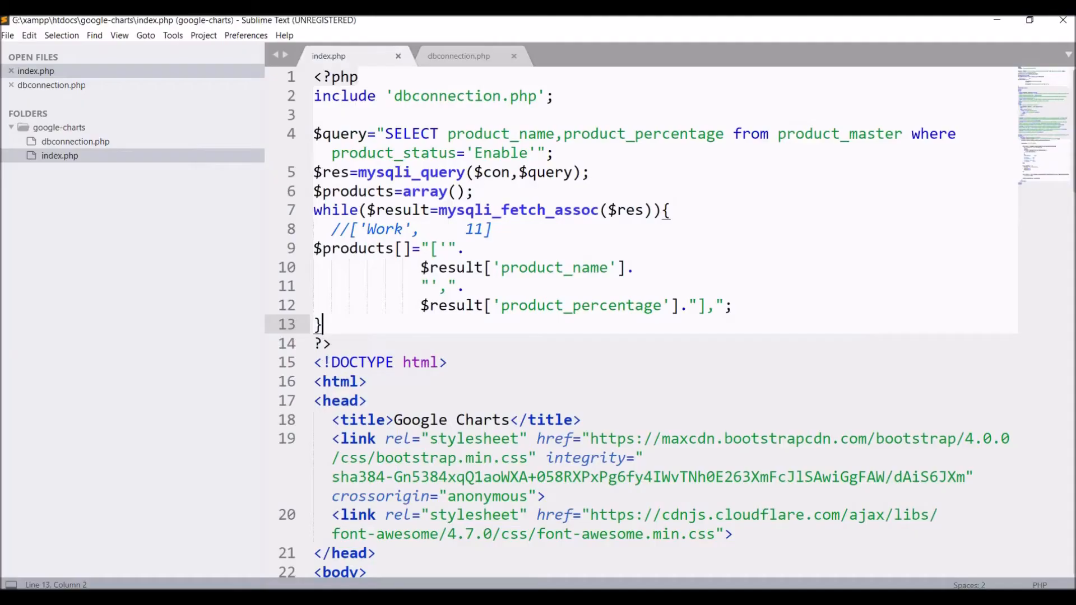
scroll(down, 3)
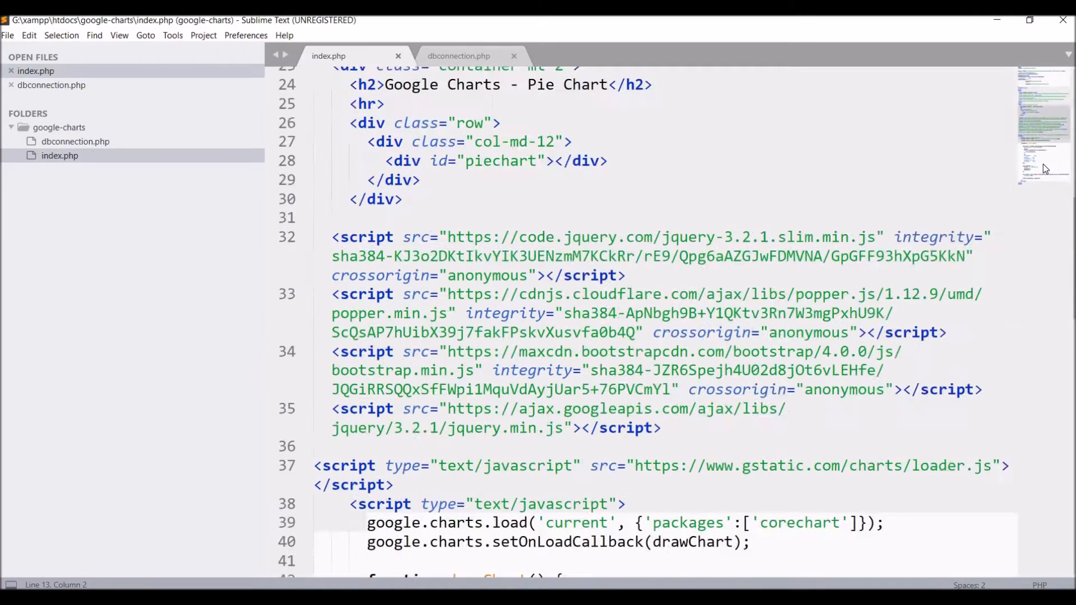
scroll(down, 3)
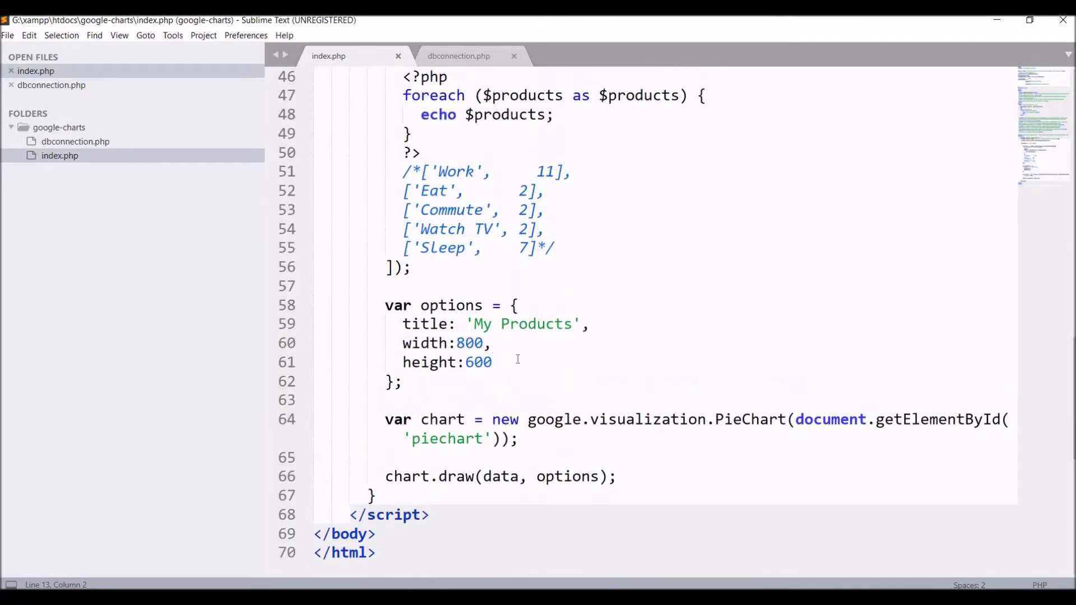
text(is3D: true,)
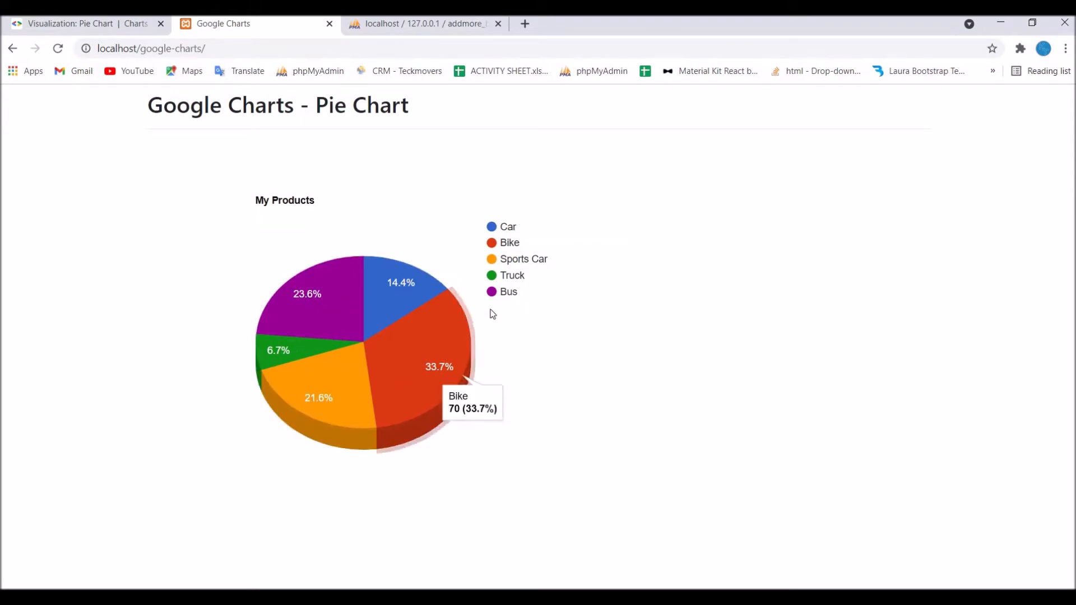
mouse_move(90, 23)
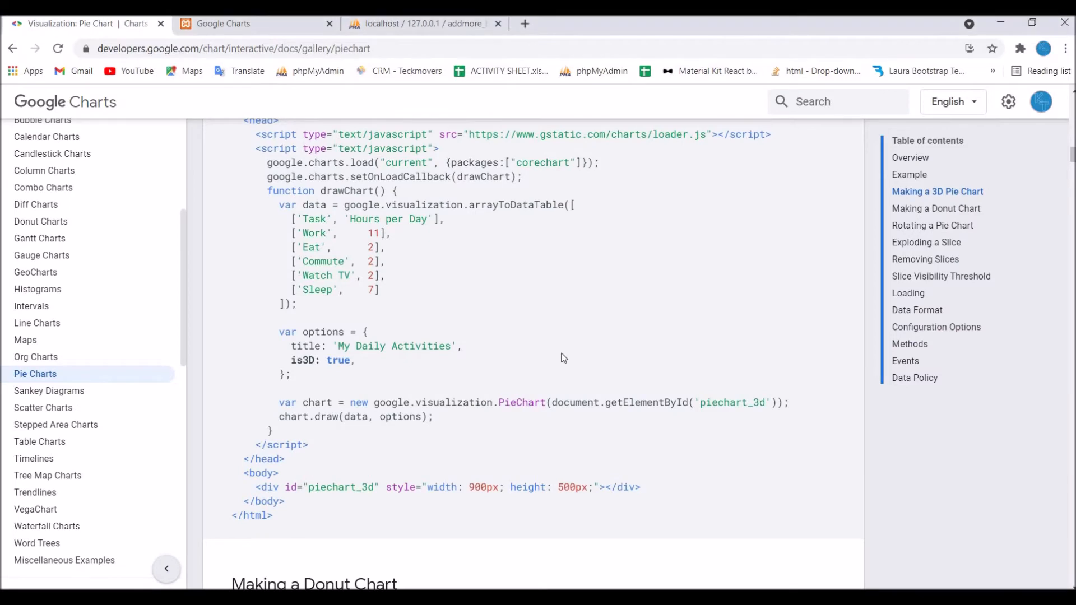
Add pieHole: 0.4 to the chart options from the donut example and reload the localhost page
scroll(down, 3)
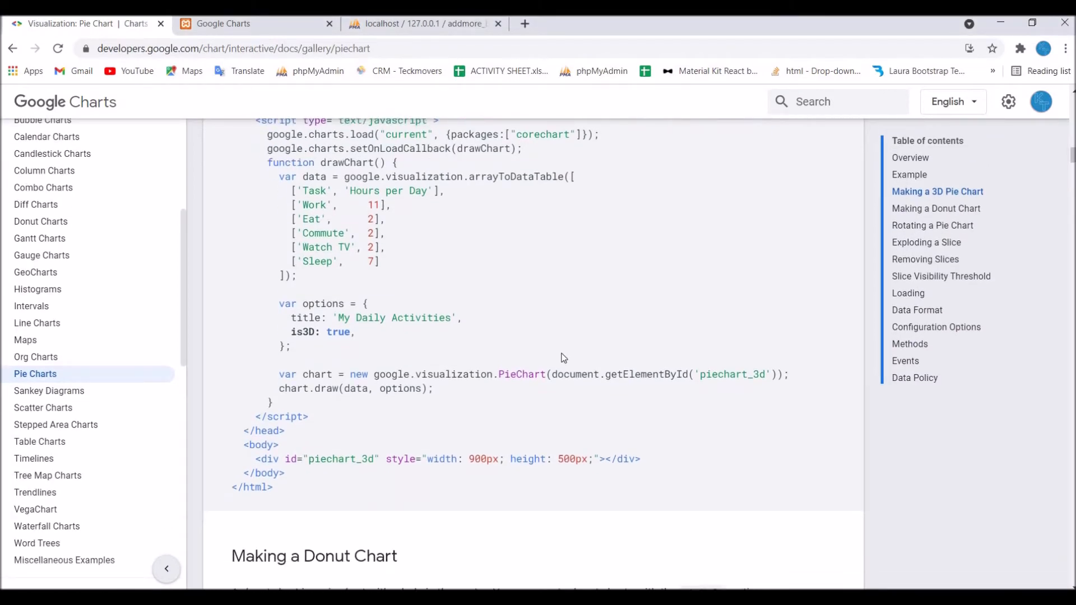
scroll(down, 3)
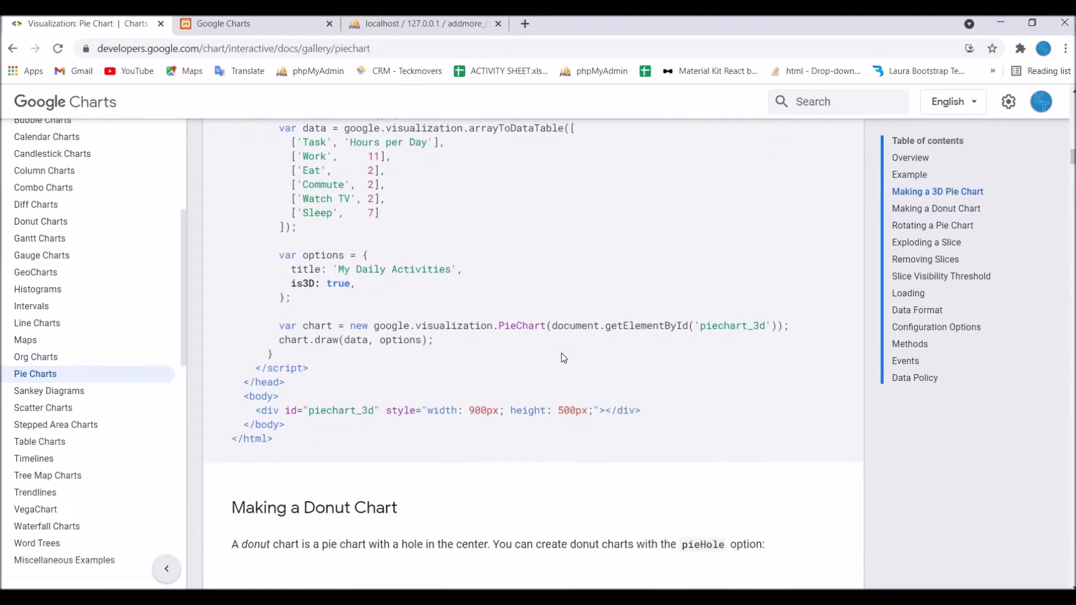
scroll(down, 3)
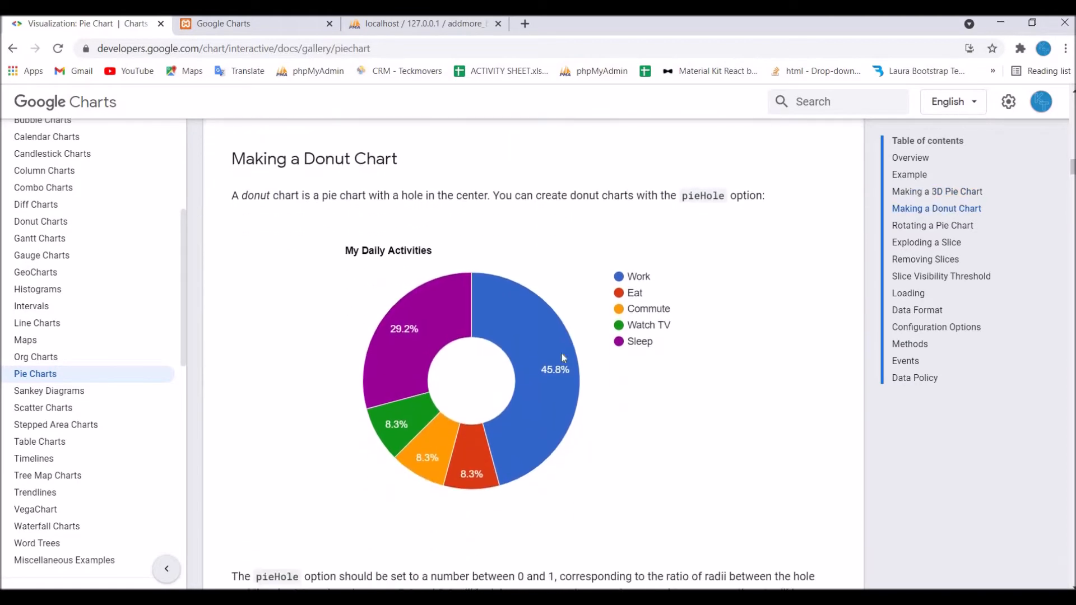
scroll(down, 3)
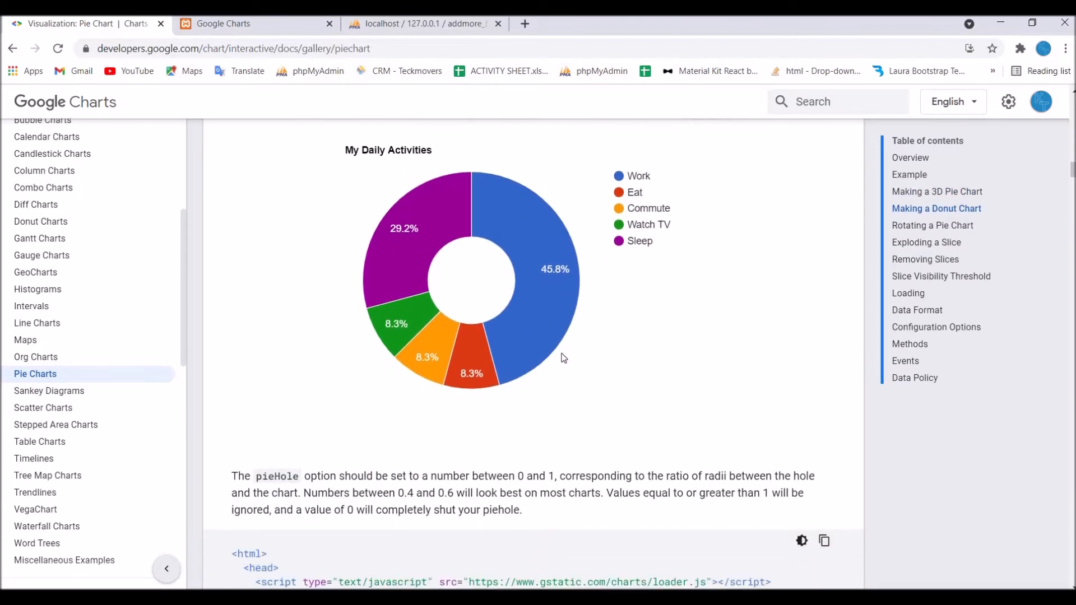
scroll(down, 3)
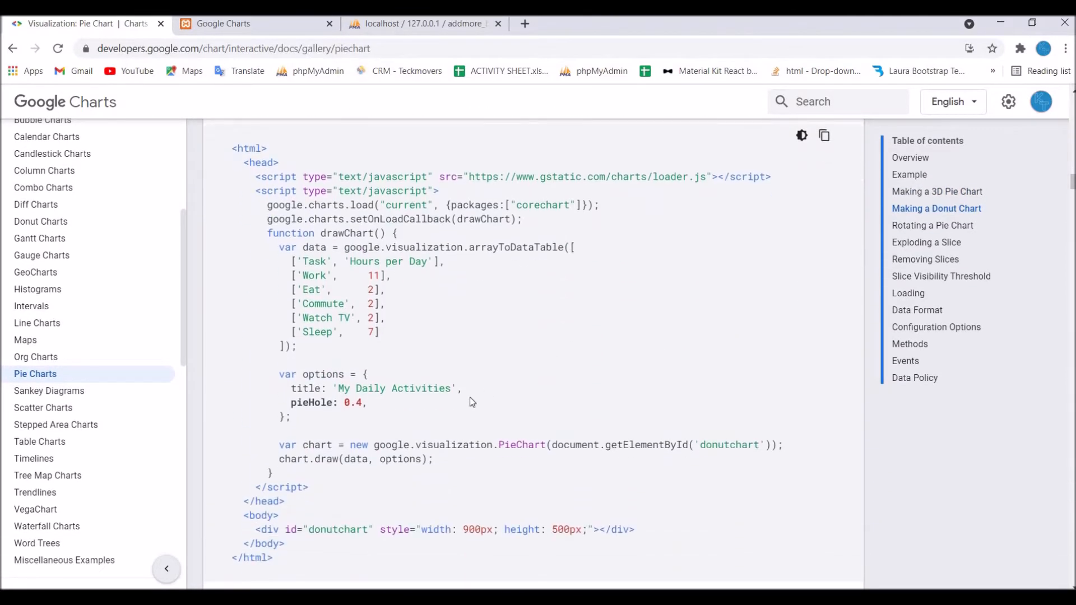
double_click(326, 403)
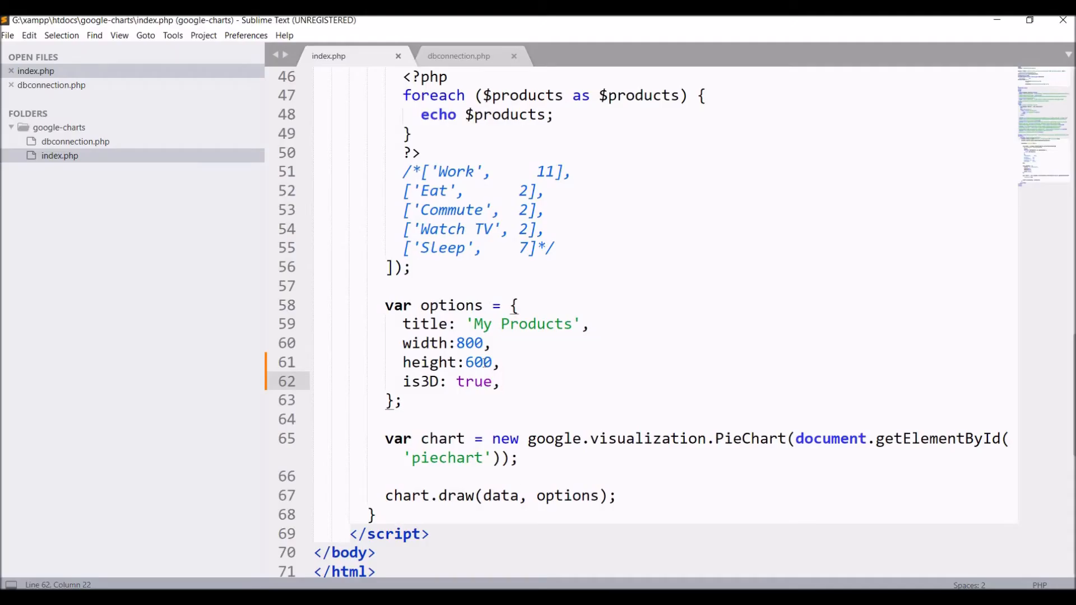
text(pieHole: 0.4,)
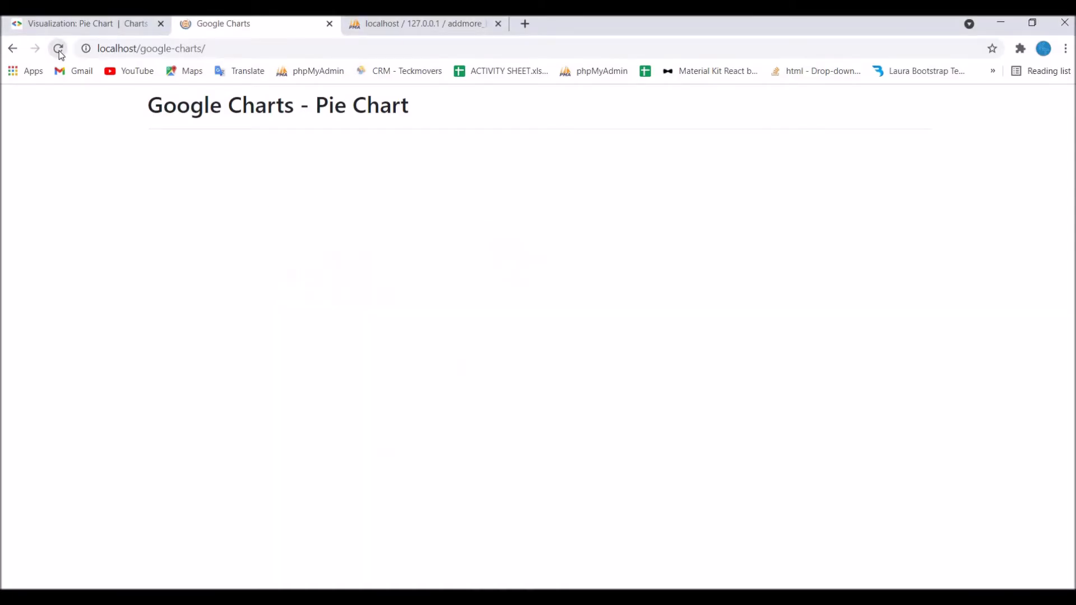
click(58, 48)
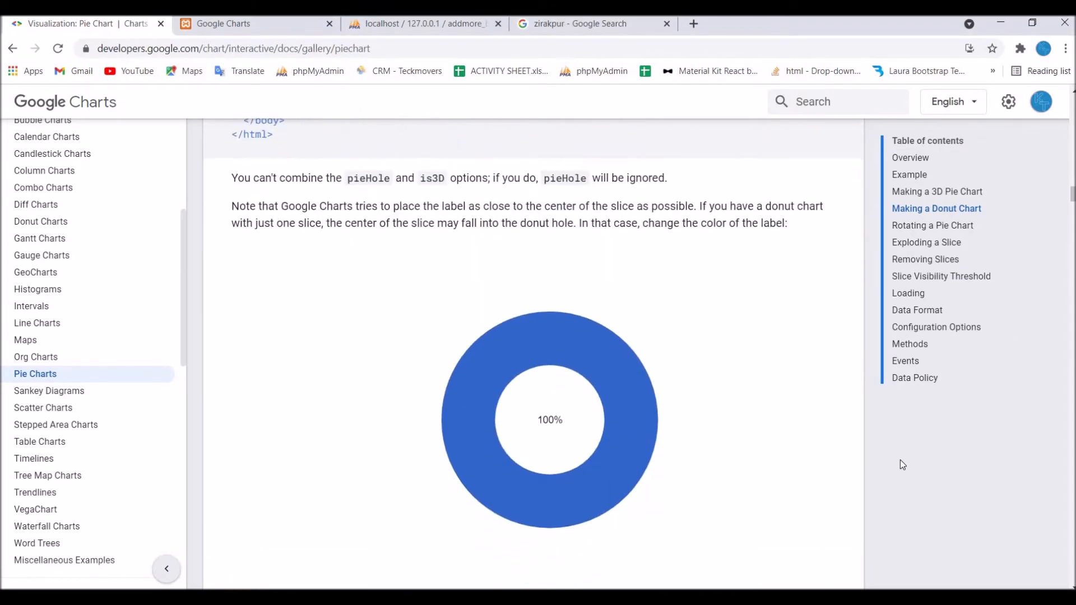
Add pieStartAngle: 100 to the chart options following the Rotating a Pie Chart docs
scroll(down, 3)
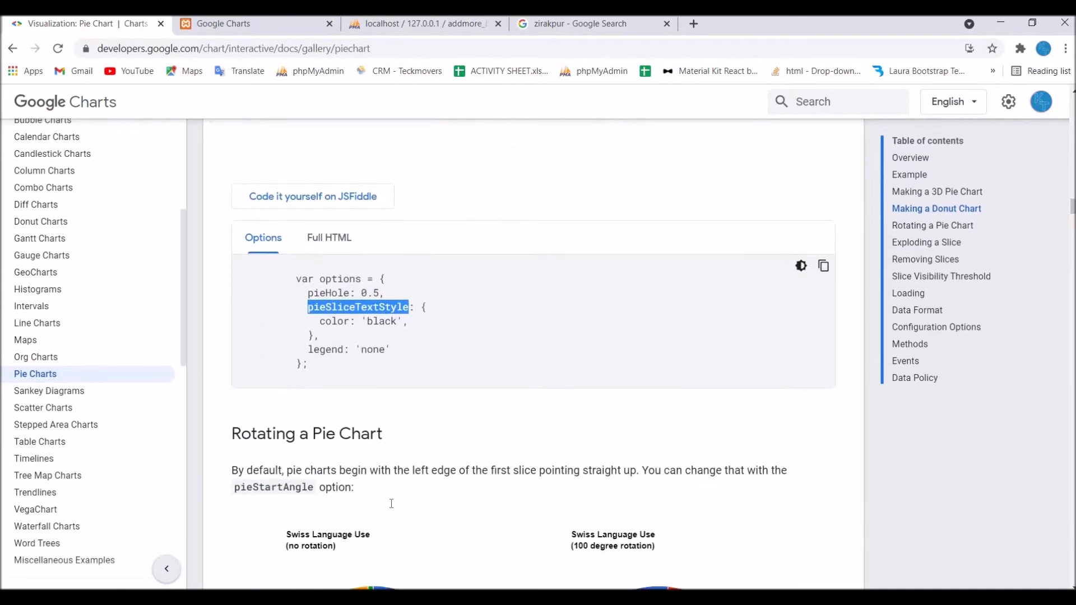
scroll(down, 3)
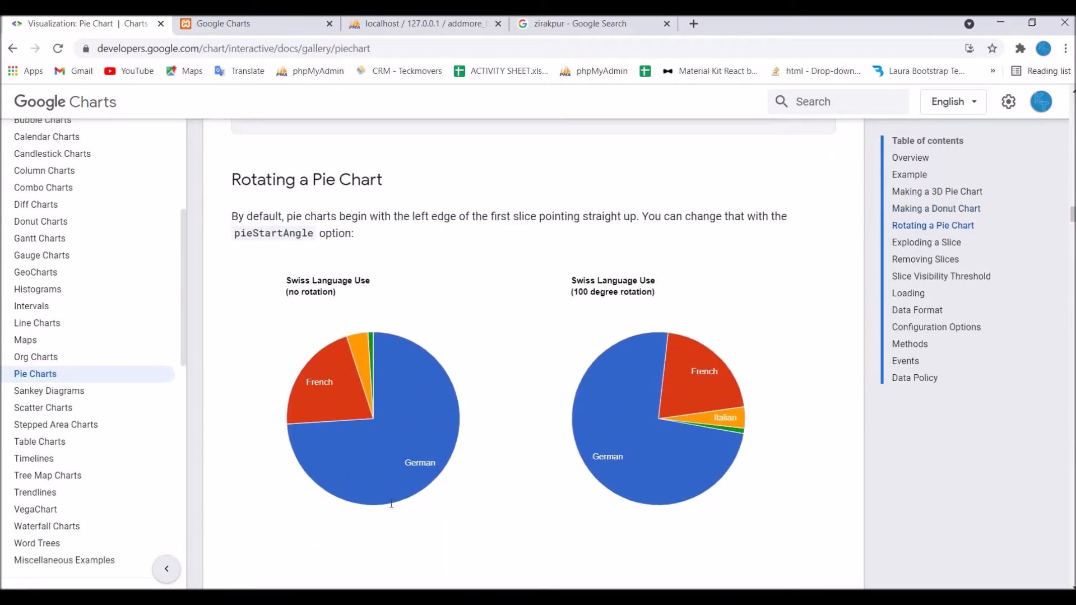
scroll(down, 3)
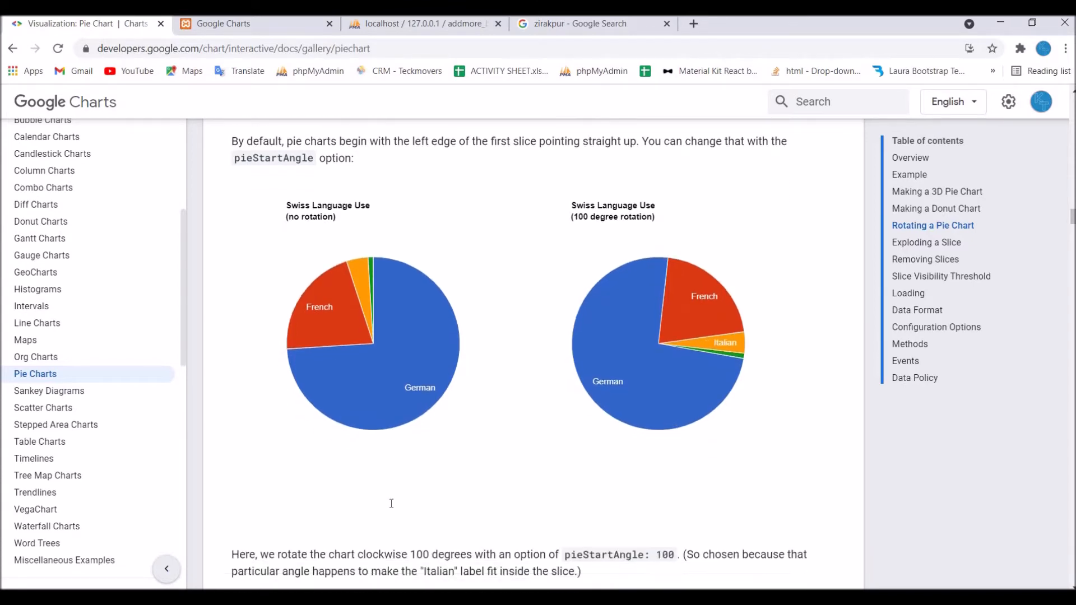
scroll(down, 3)
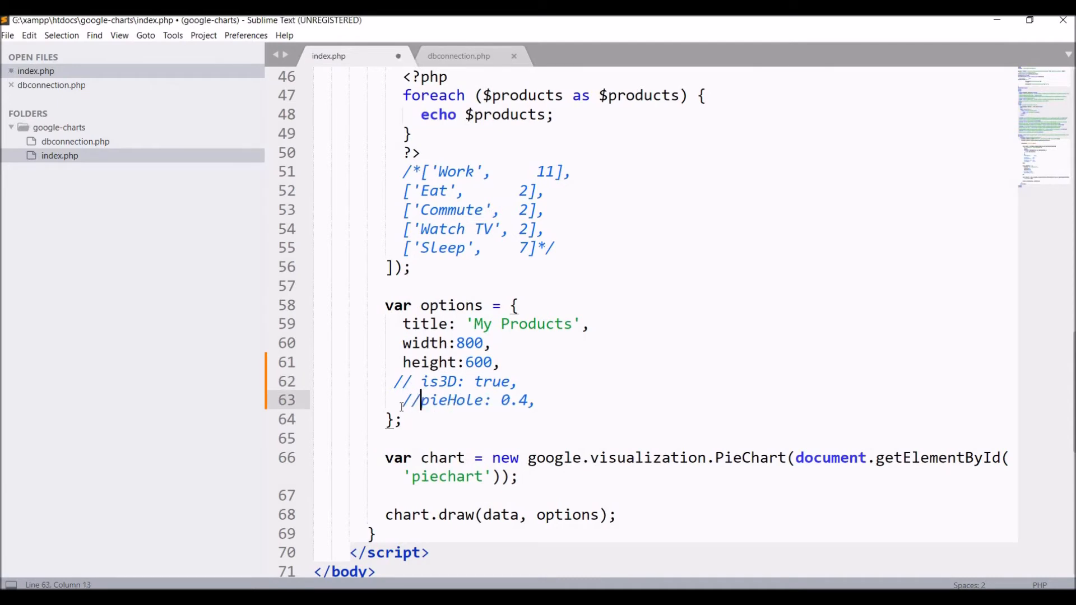
text(pieStartAngle: 100,)
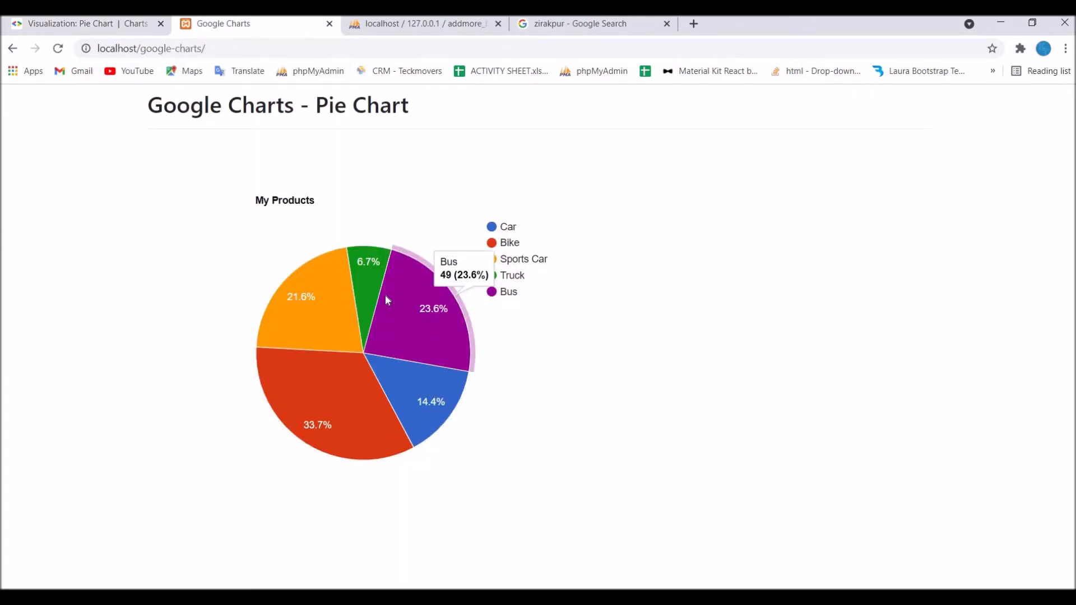
mouse_move(627, 420)
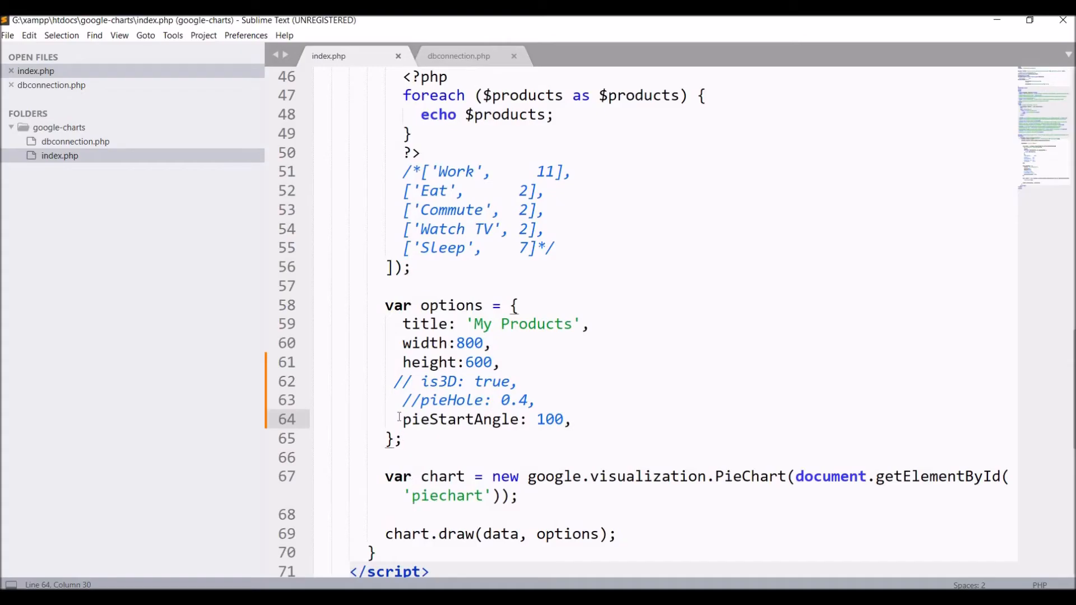
Comment out pieStartAngle with // and copy the pieSliceText and slices options from the Exploding a Slice example
text(//)
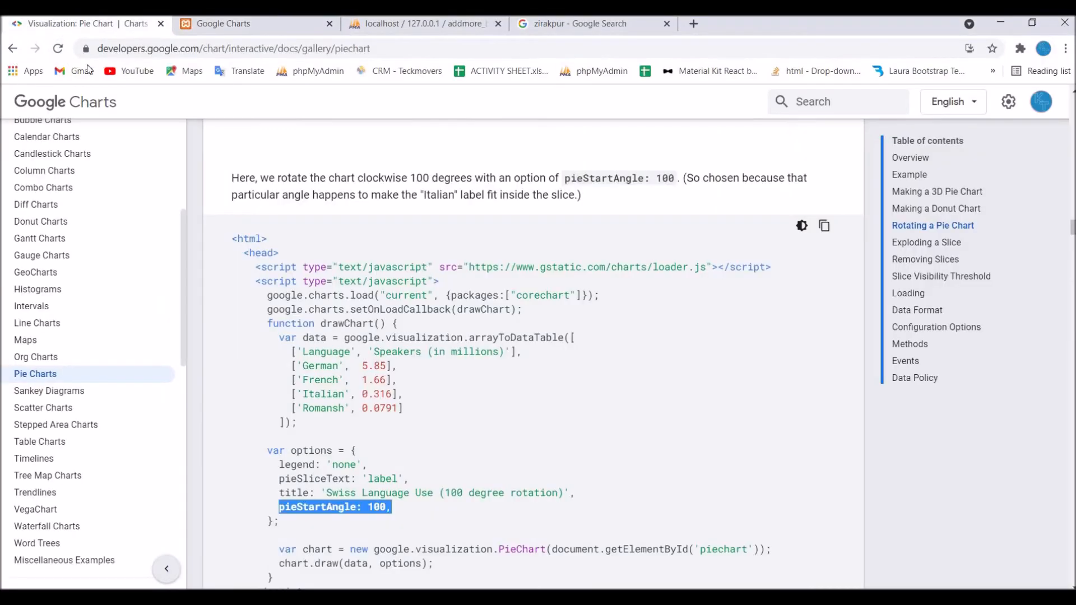
scroll(down, 3)
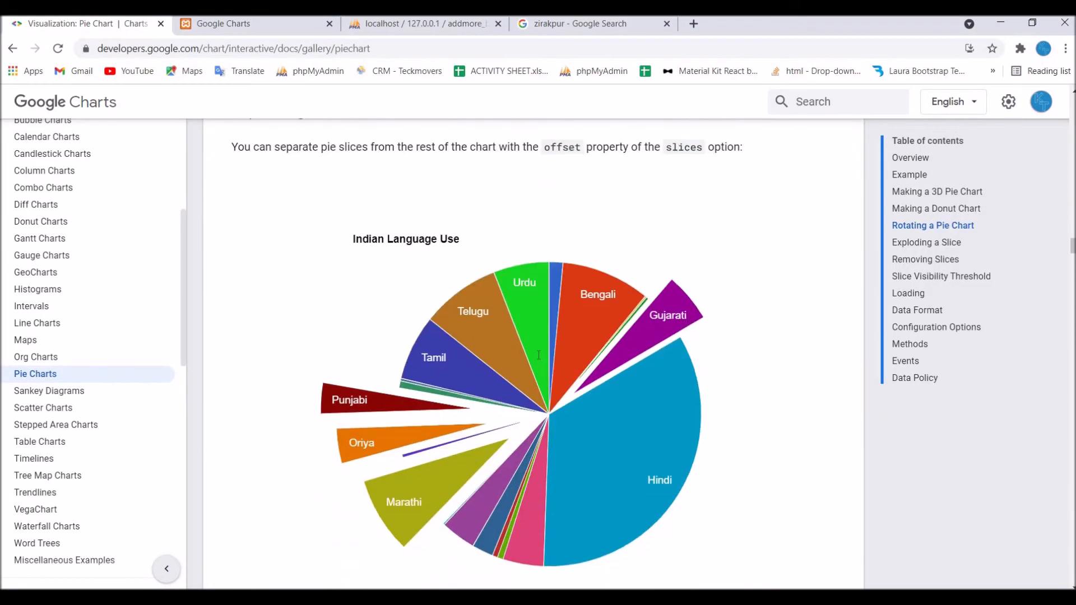
scroll(down, 3)
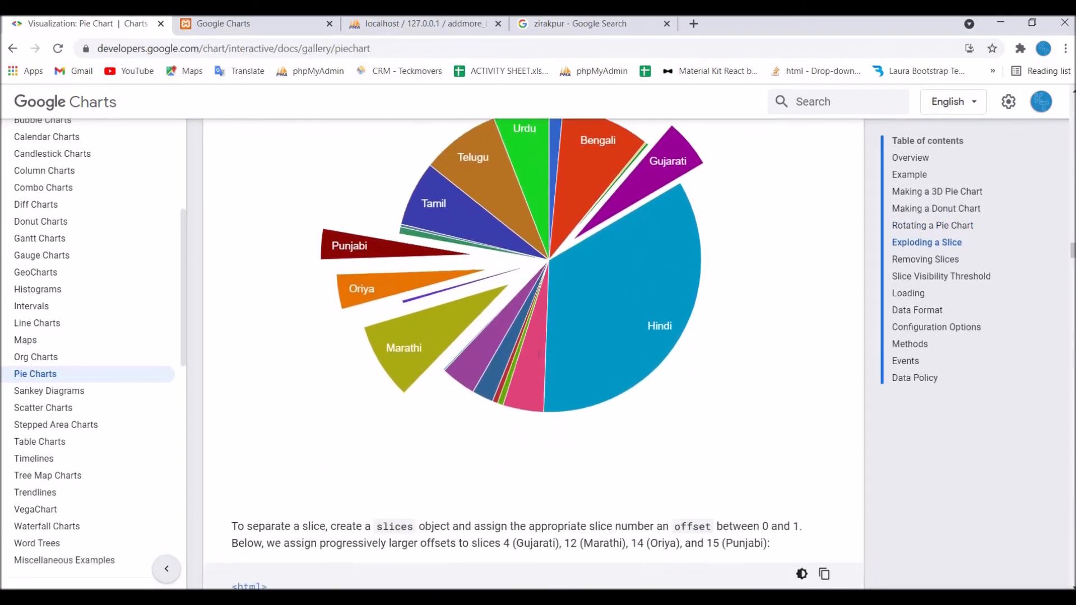
scroll(down, 3)
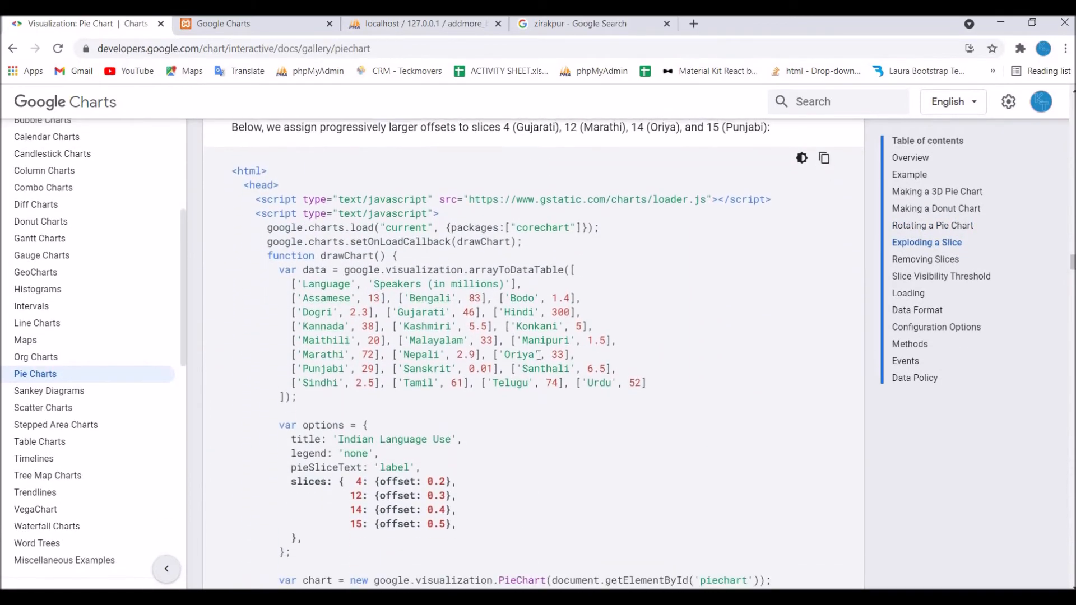
drag(288, 355, 301, 411)
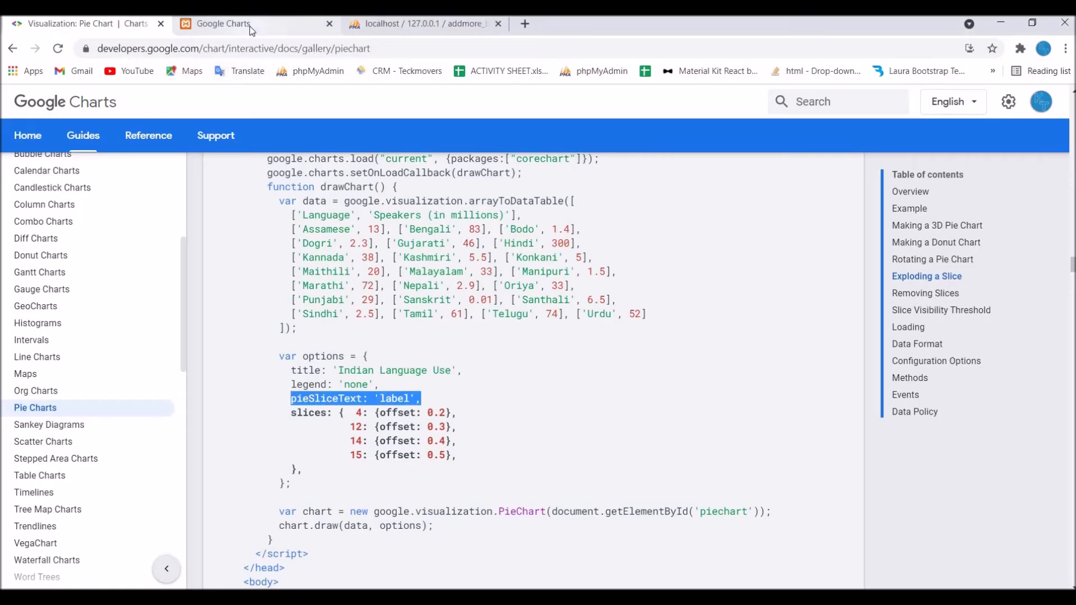
click(79, 24)
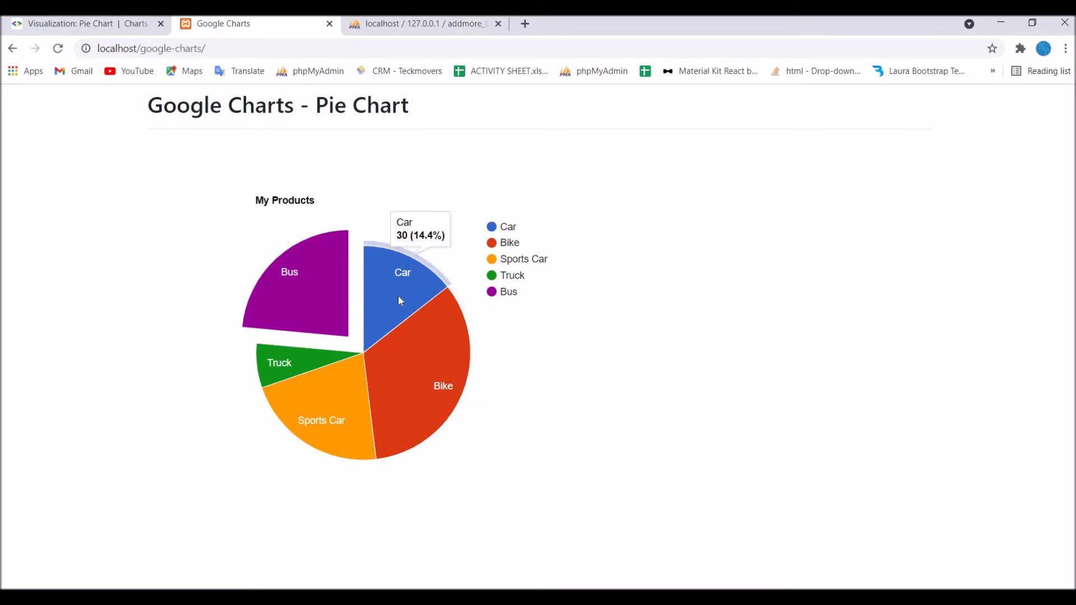
mouse_move(321, 420)
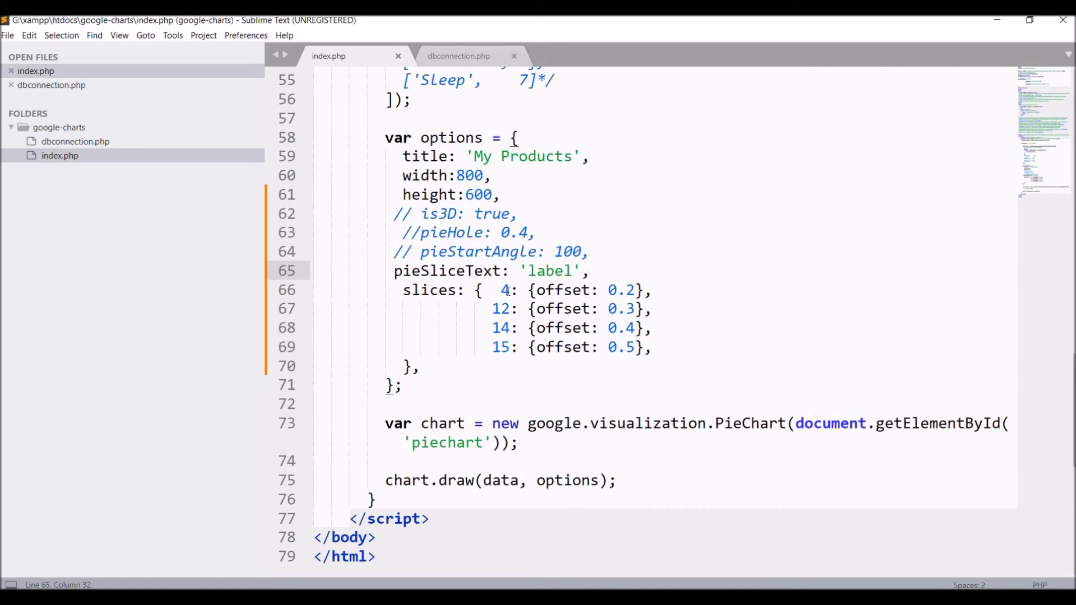
Remove the surplus slice offsets, retarget keys to slices 0 and 3, and save index.php
click(717, 360)
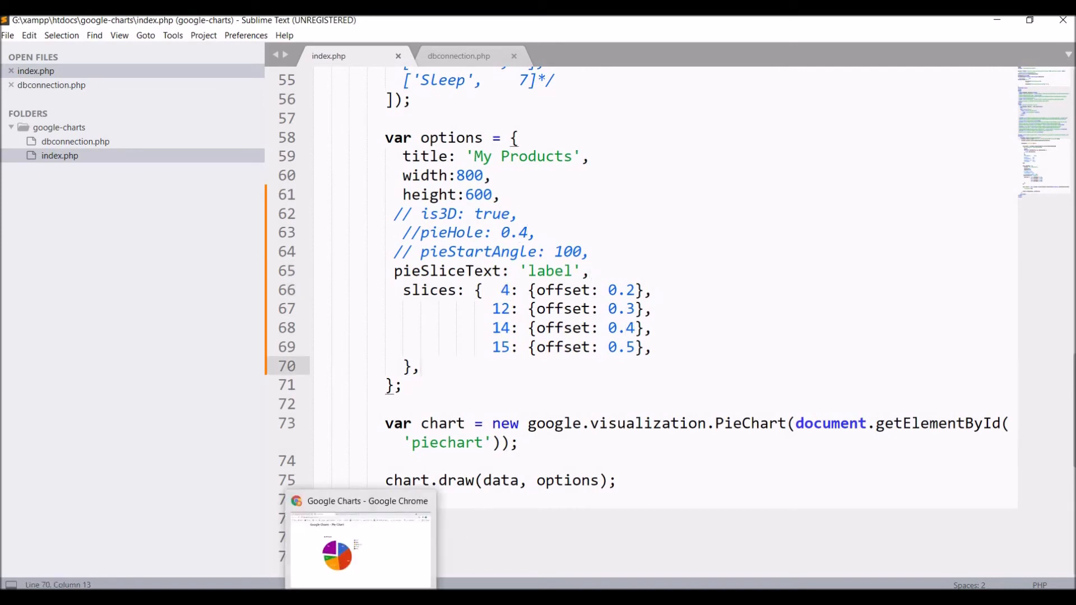
click(360, 542)
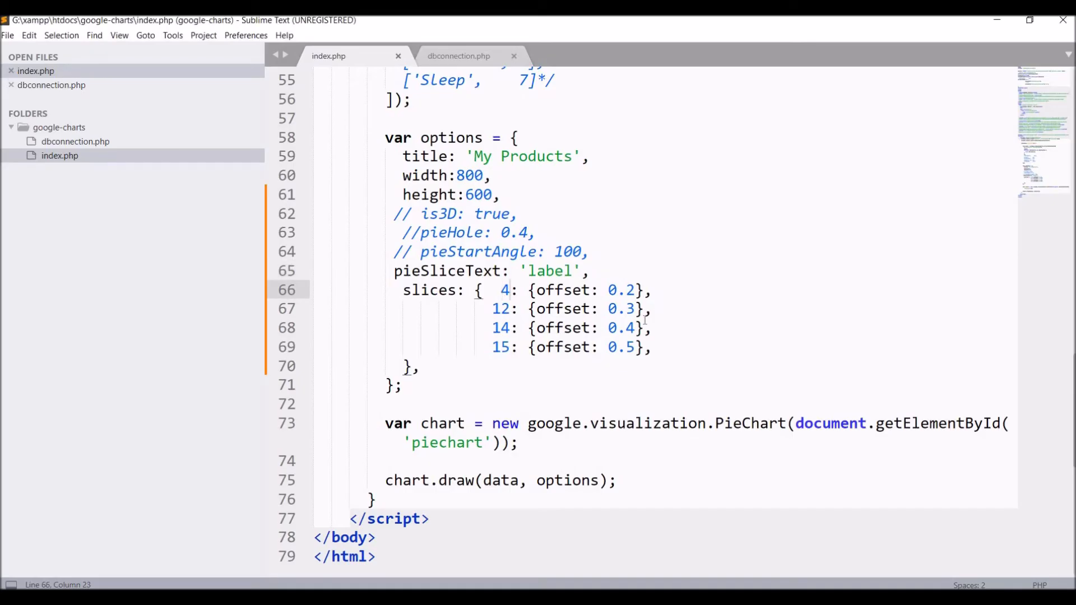
drag(649, 308, 652, 346)
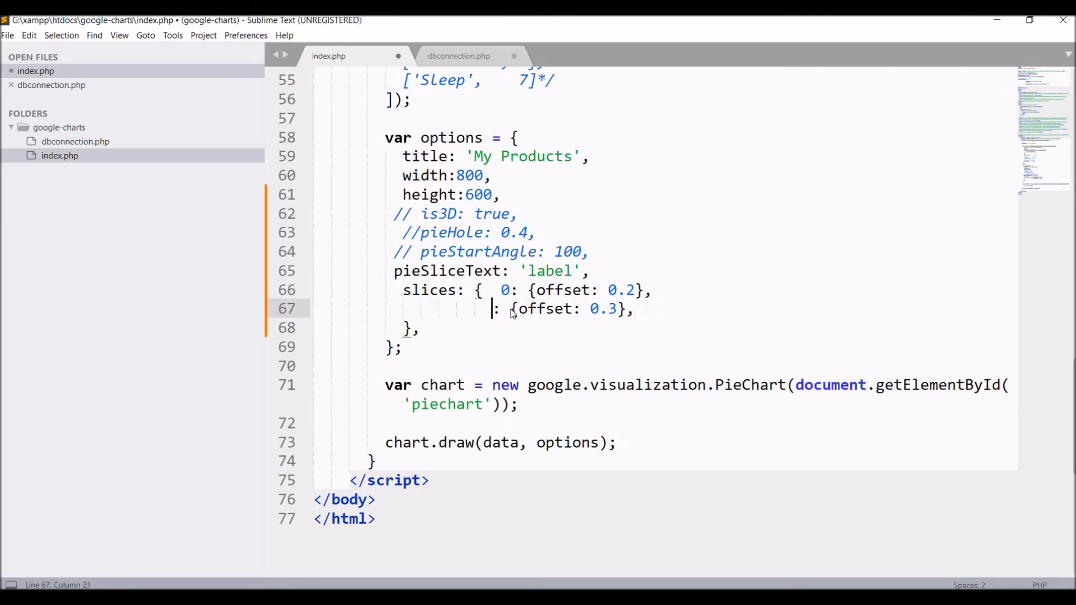
text(3)
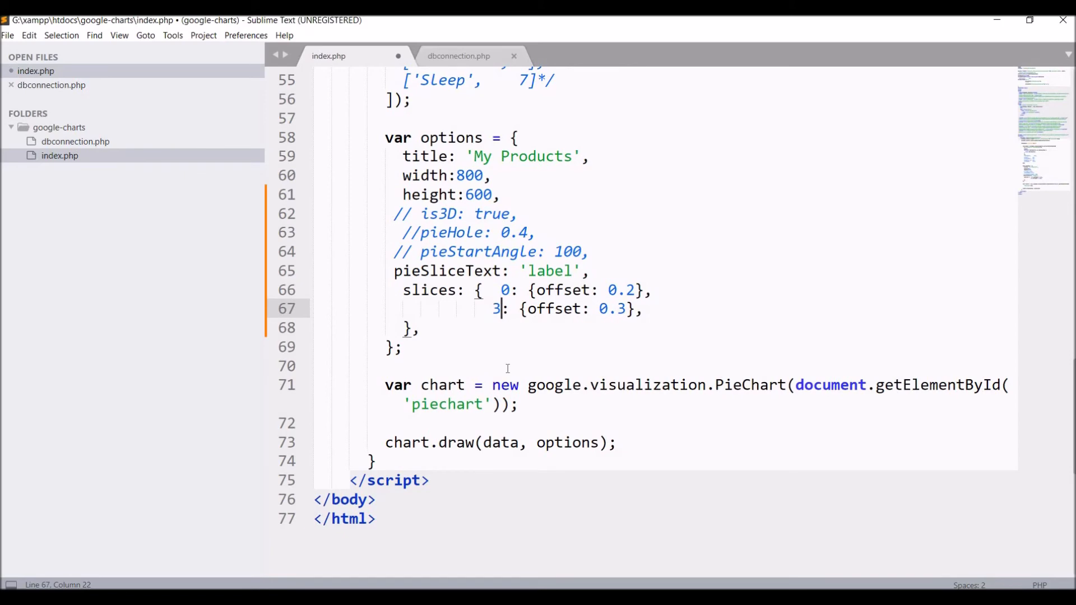
key(ctrl+s)
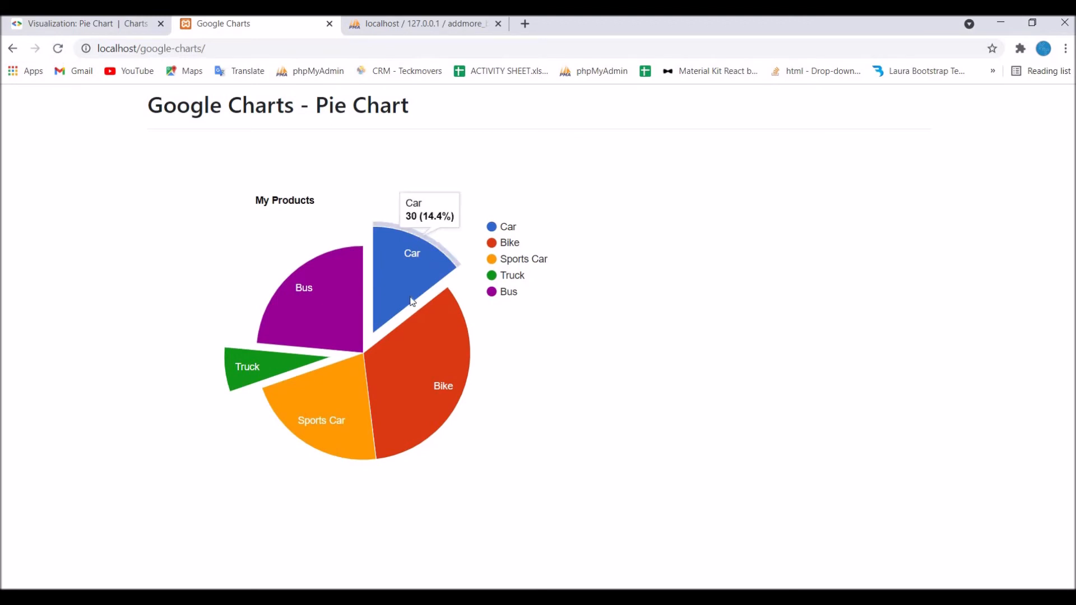
mouse_move(394, 305)
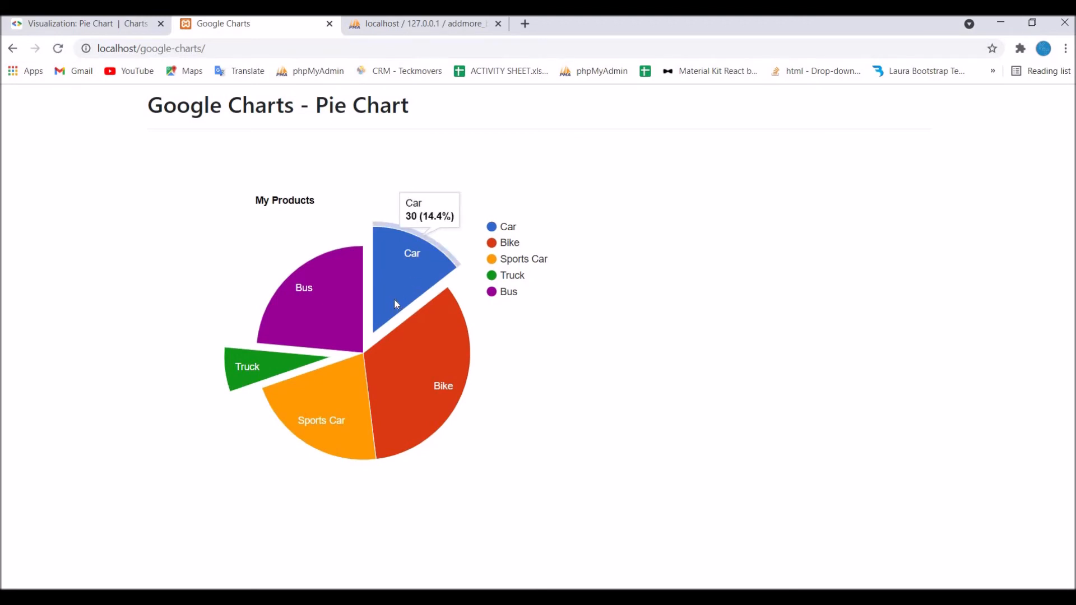
mouse_move(297, 389)
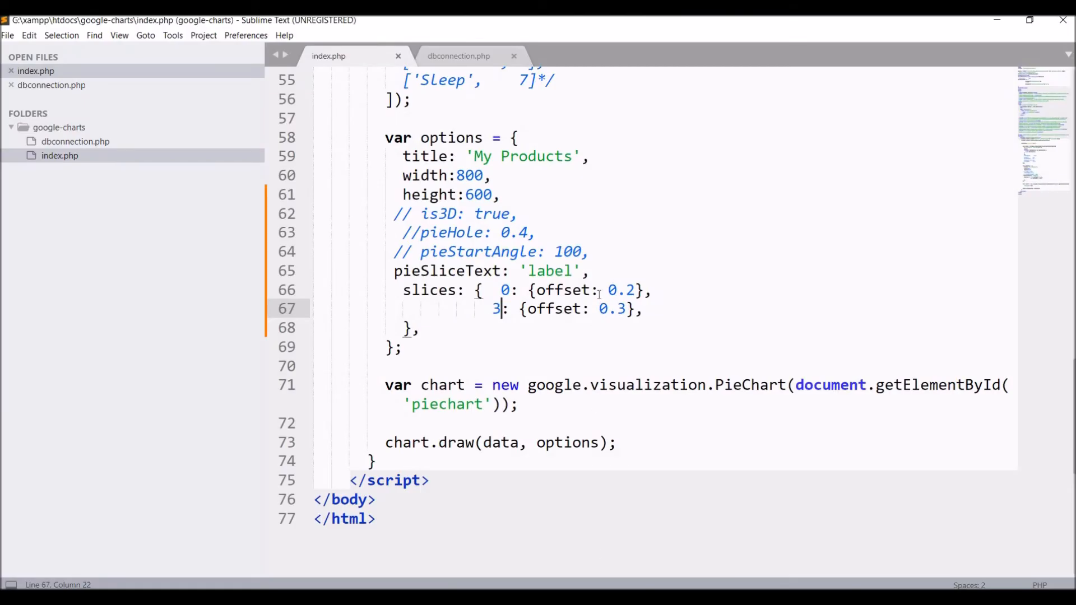
mouse_move(537, 327)
text(1)
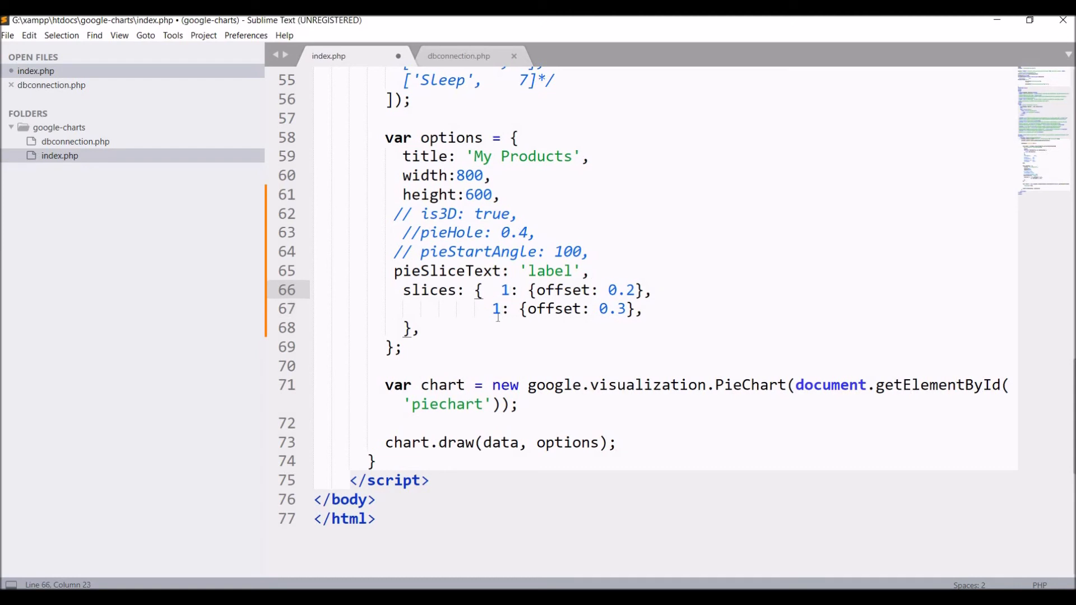
Change the first slices key so slice 1 is offset by 0.2 while slice 3 keeps 0.3
text(3)
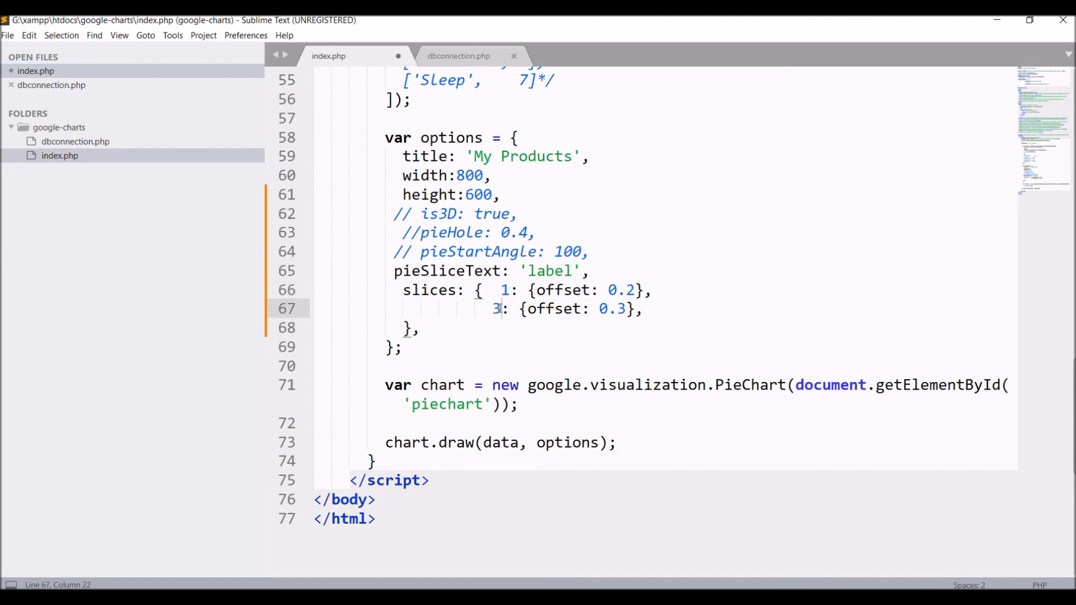